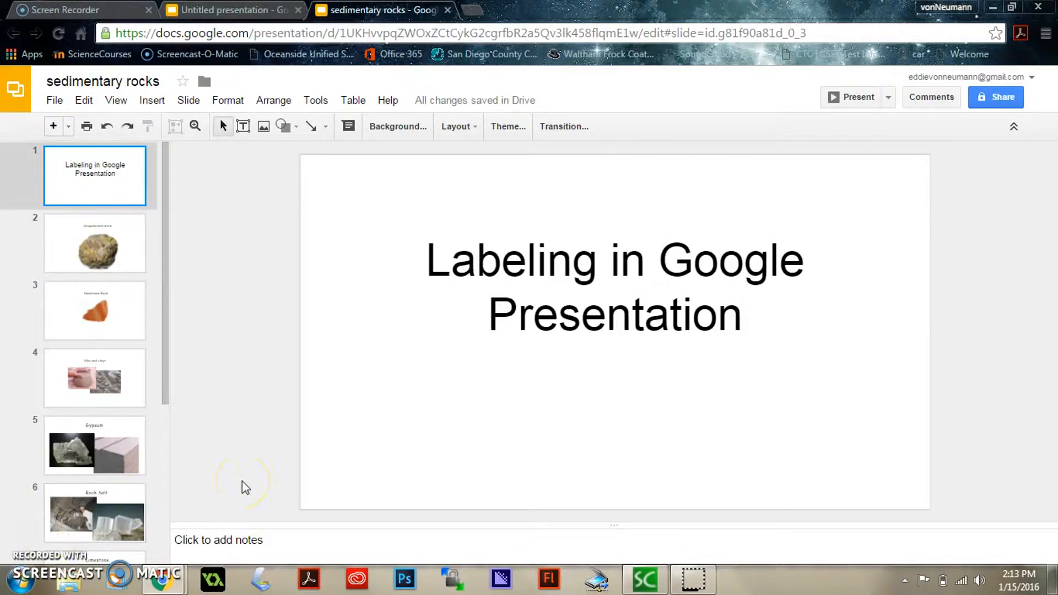
Step: Open the second slide, Conglomerate Rock, with its rock photo
left_click(94, 243)
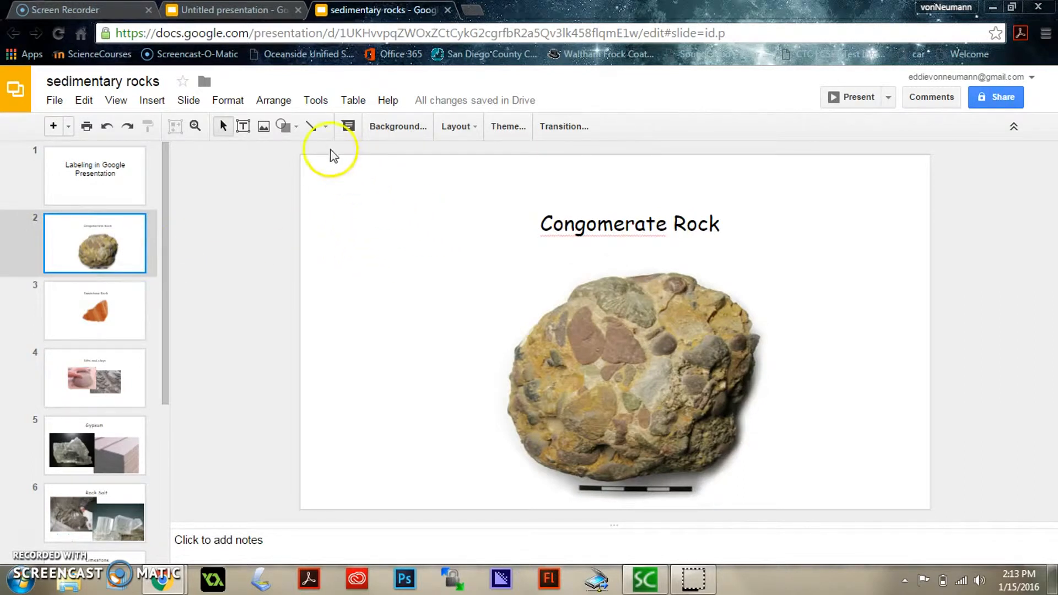
mouse_move(311, 126)
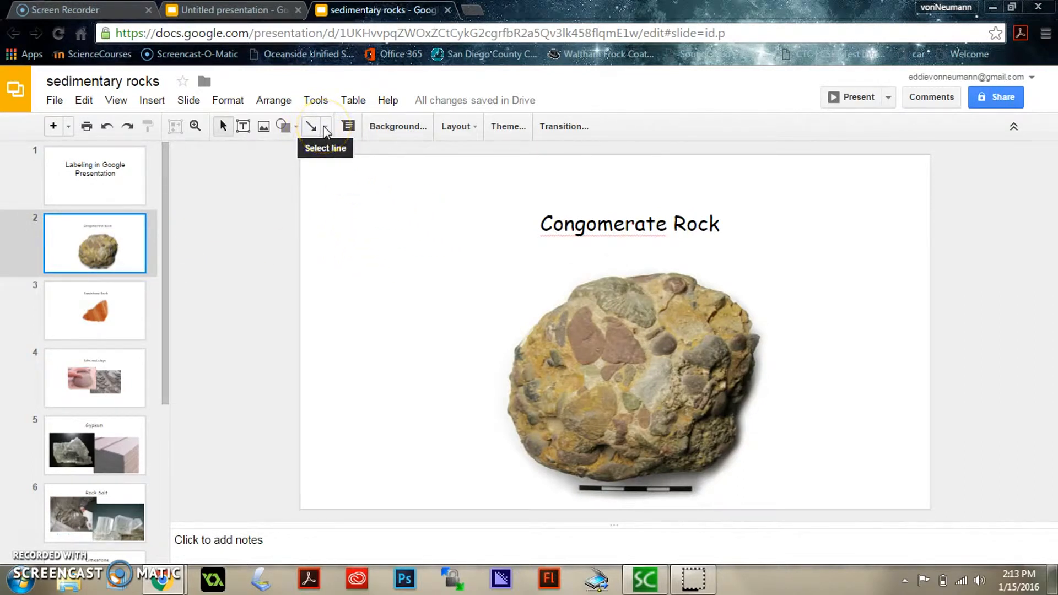
Step: Draw an arrow from the blank area left of the title to the fossil
left_click(325, 127)
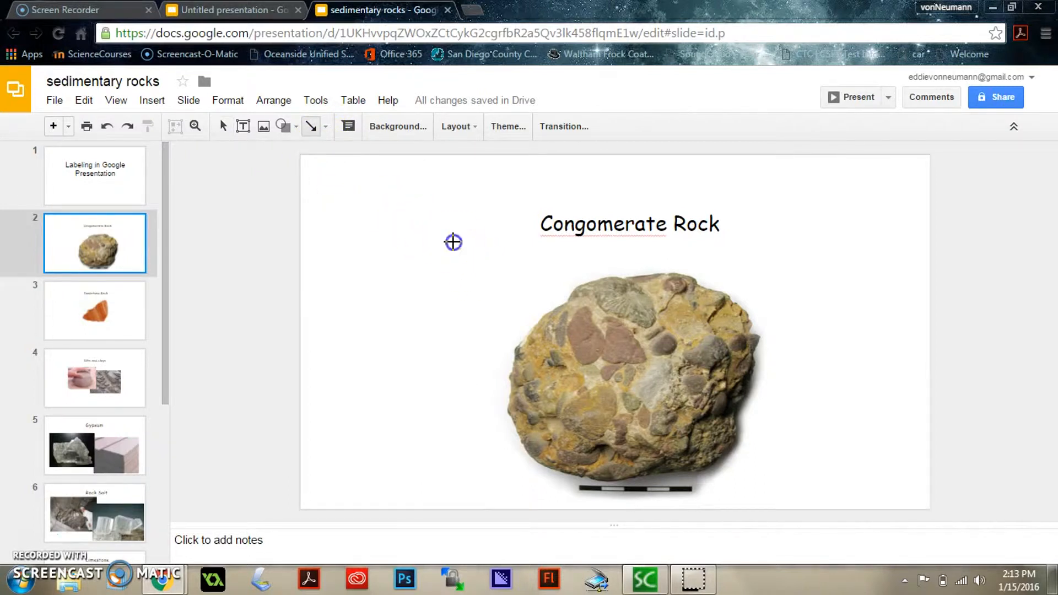
left_click_drag(454, 243, 613, 297)
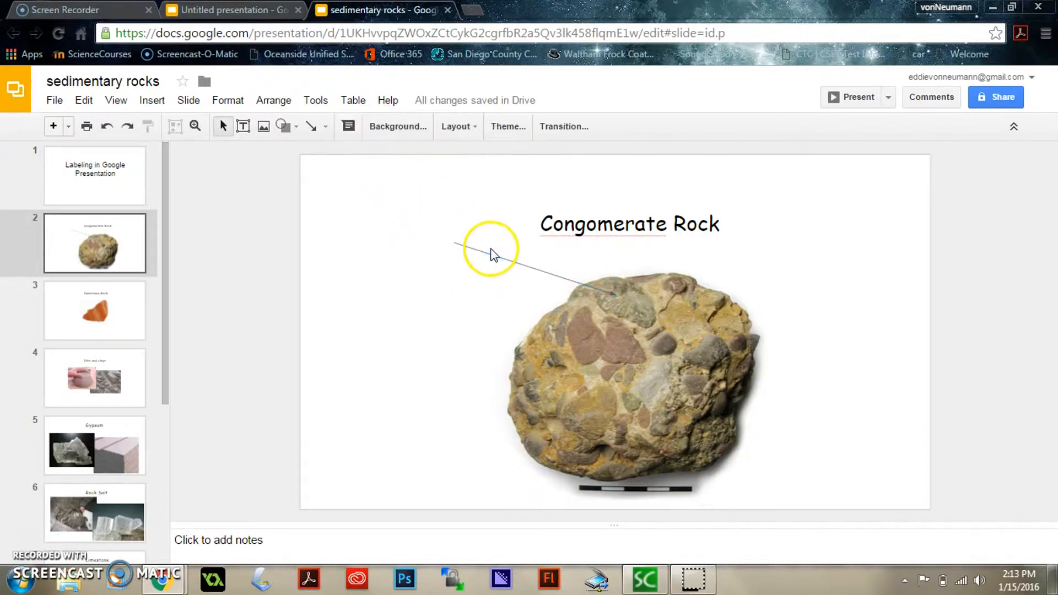
left_click_drag(491, 247, 469, 288)
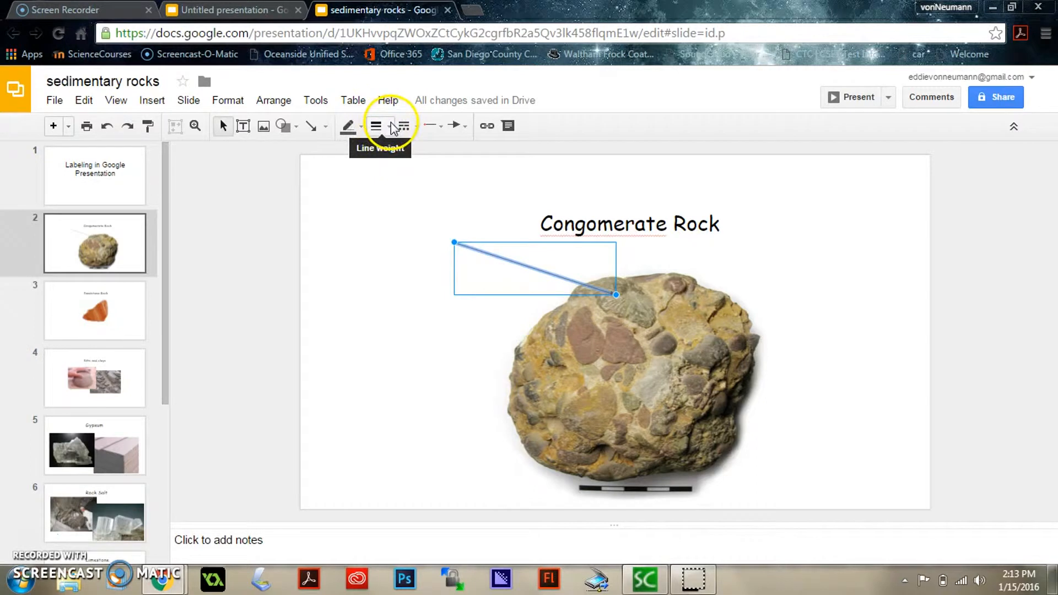
Step: Give the arrow a 4px line weight and green colour, then deselect it
left_click(376, 126)
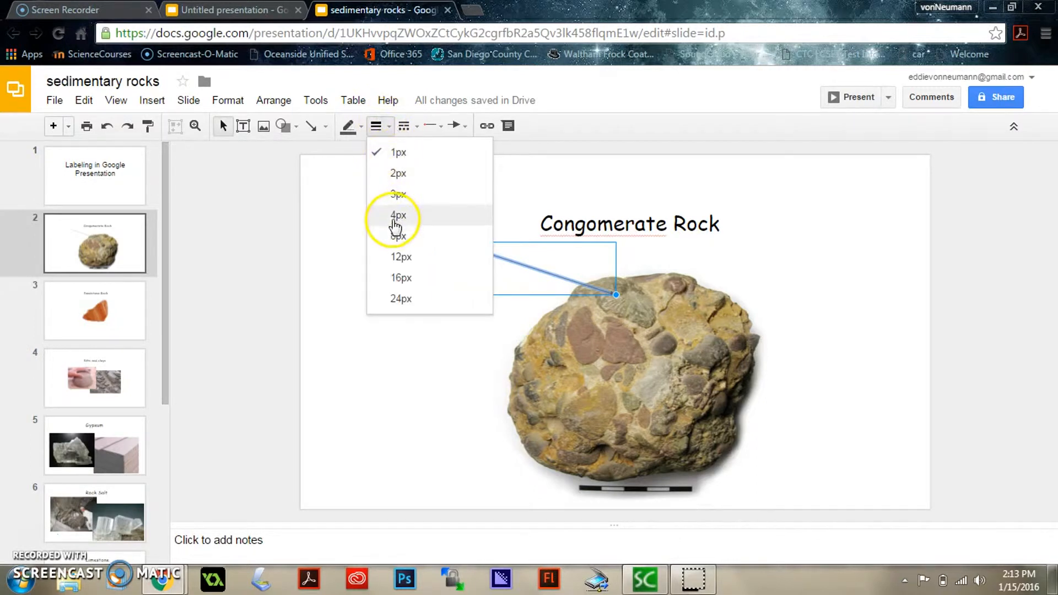
left_click(397, 215)
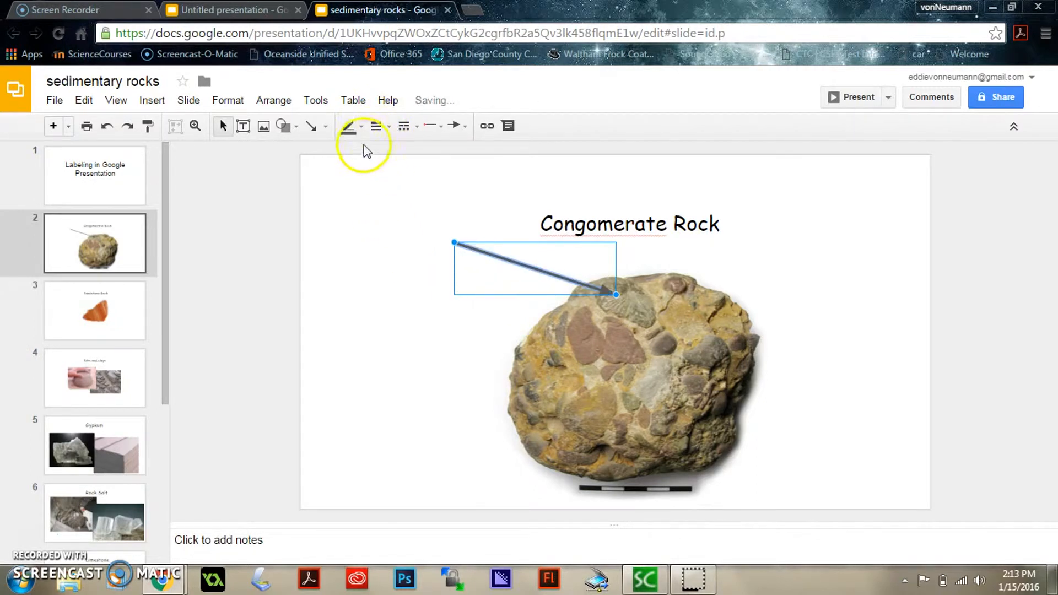
left_click(348, 126)
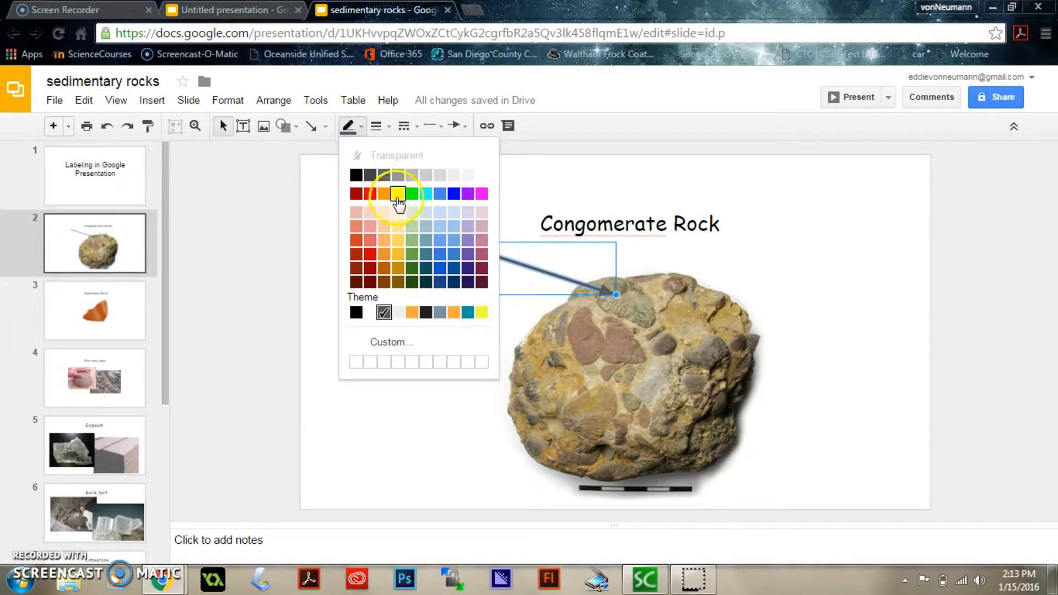
left_click(397, 194)
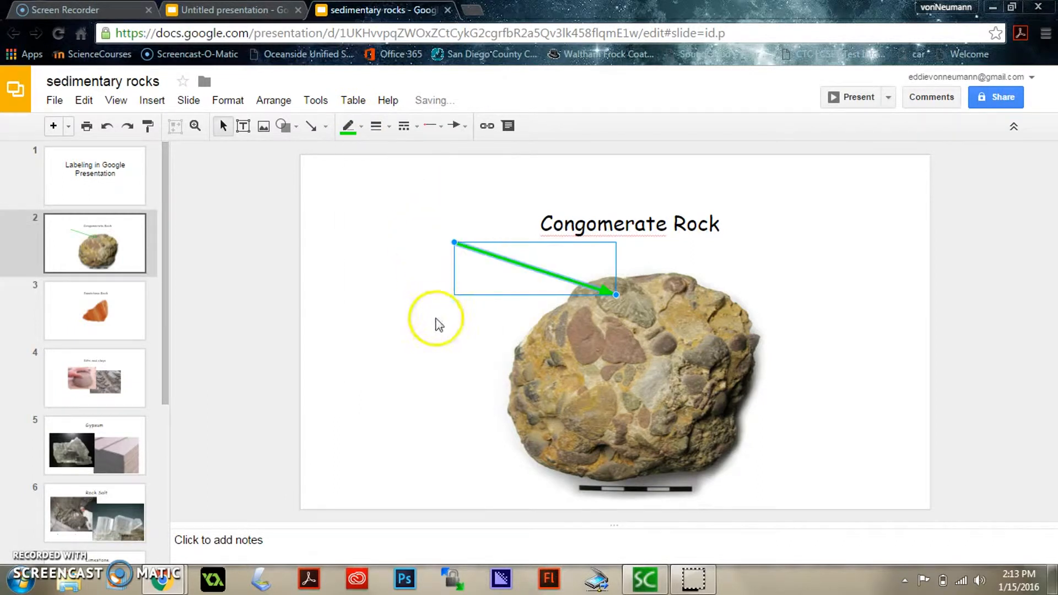
left_click(437, 324)
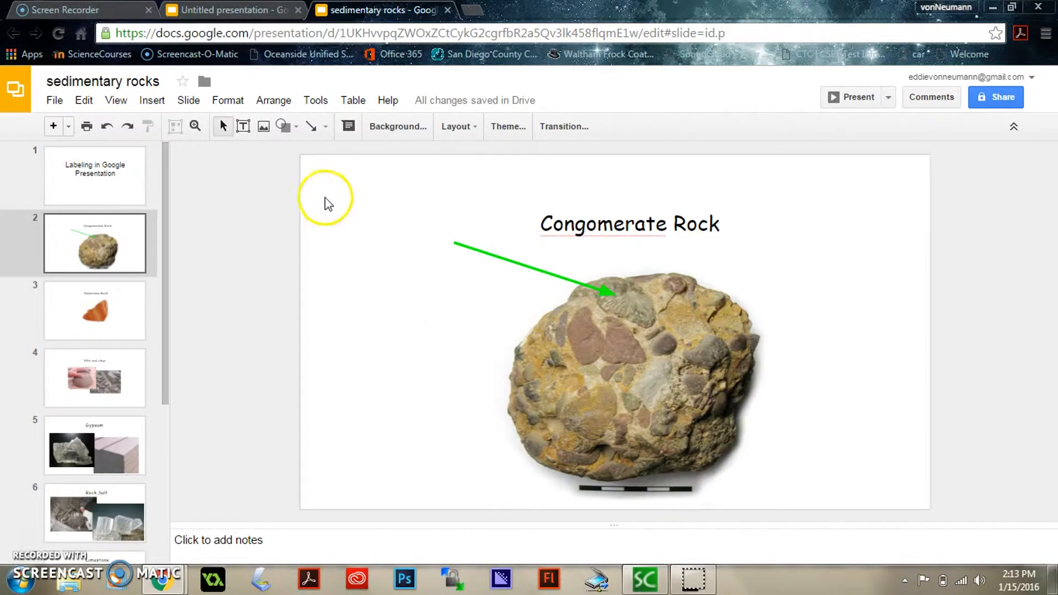
Step: Place an oval over the fossil at the arrow tip with transparent fill
left_click(282, 127)
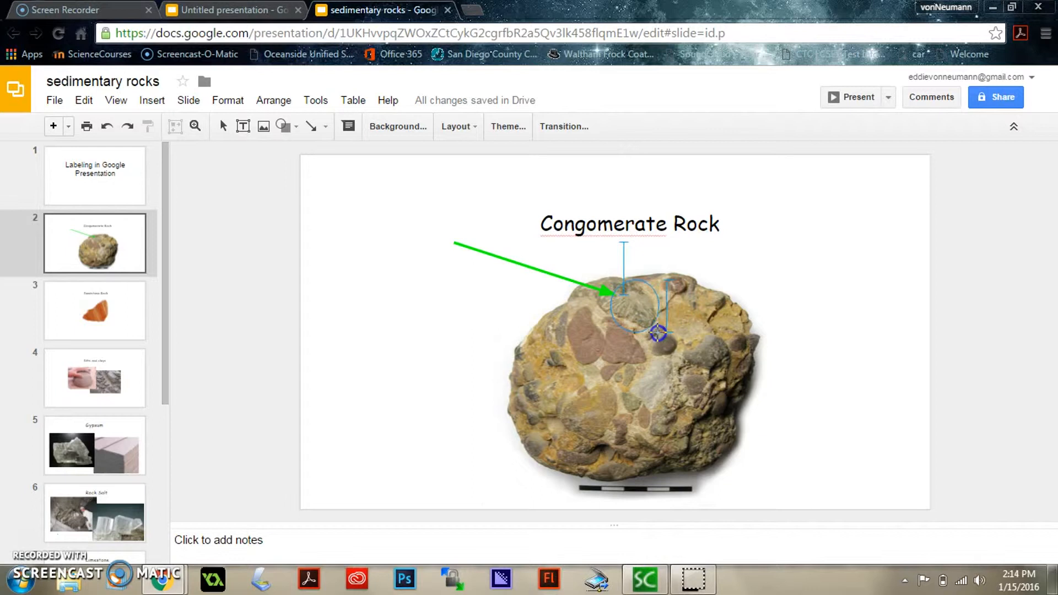
left_click(633, 306)
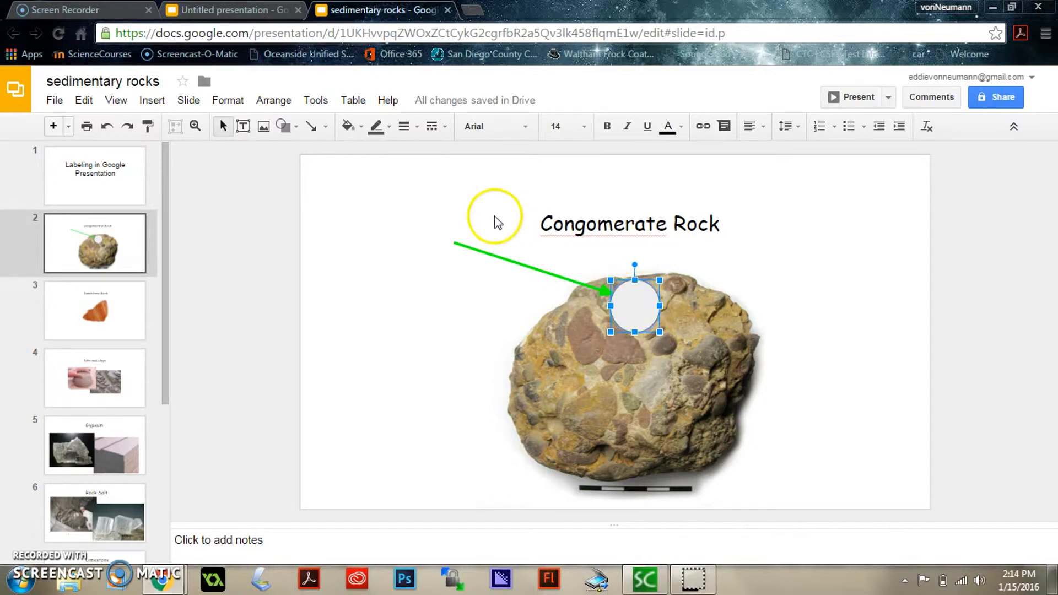
left_click(349, 126)
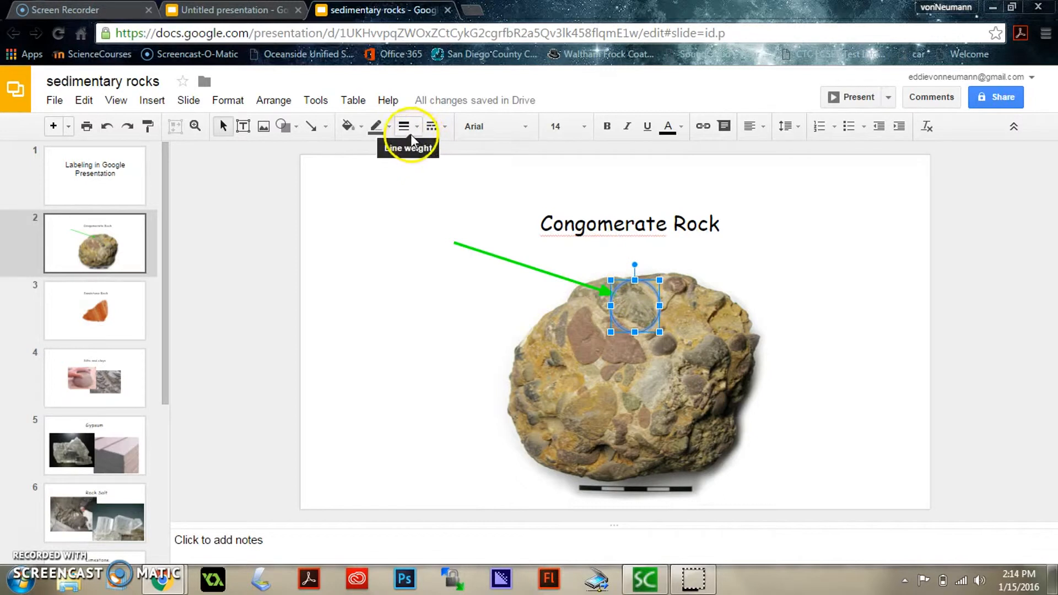
Step: Set the circle's outline to 4px weight and green colour
left_click(402, 126)
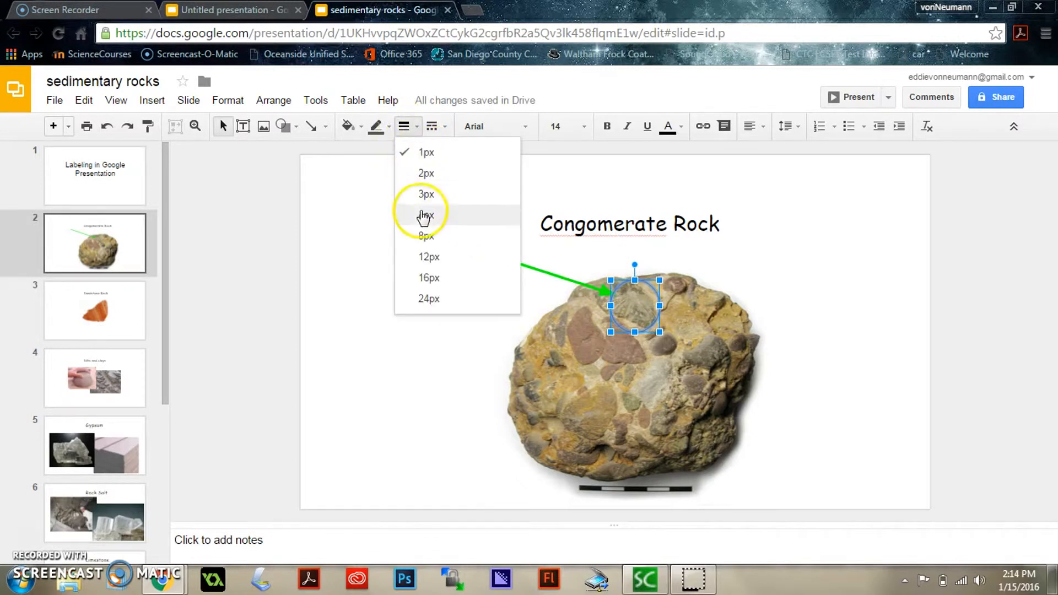
left_click(426, 215)
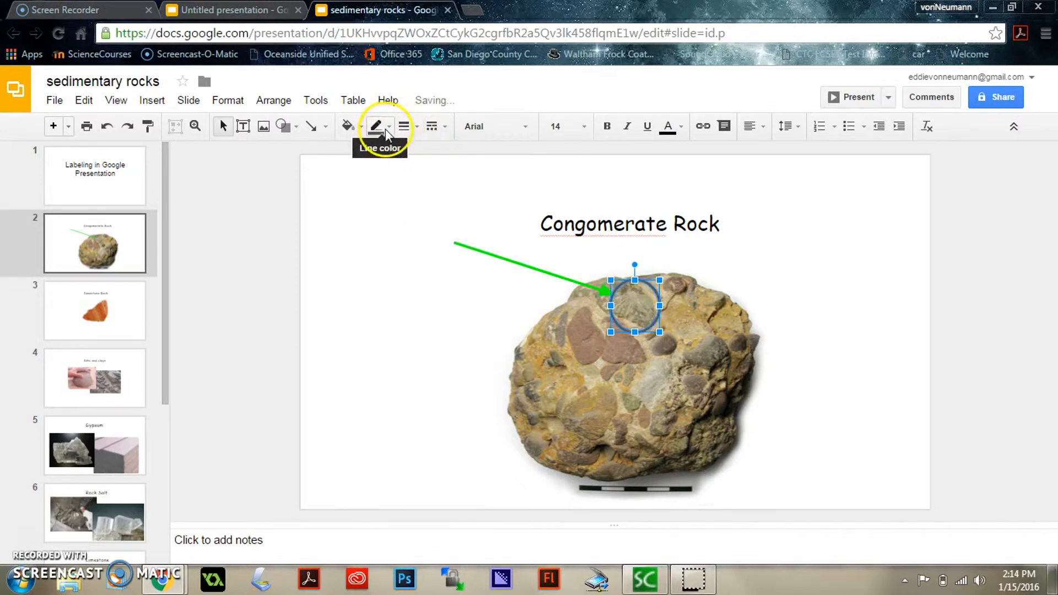
left_click(377, 126)
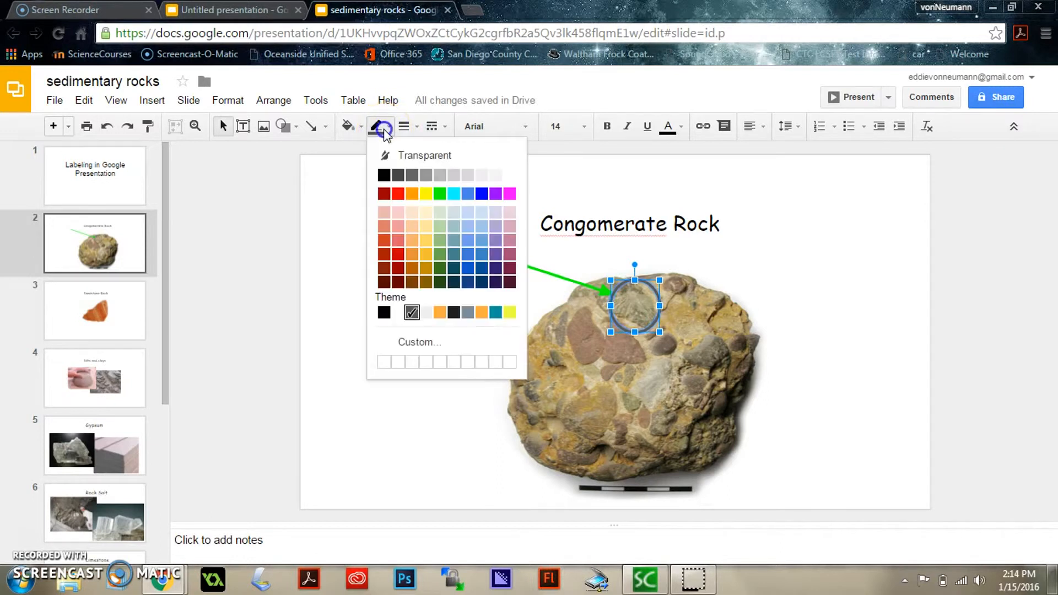
left_click(439, 194)
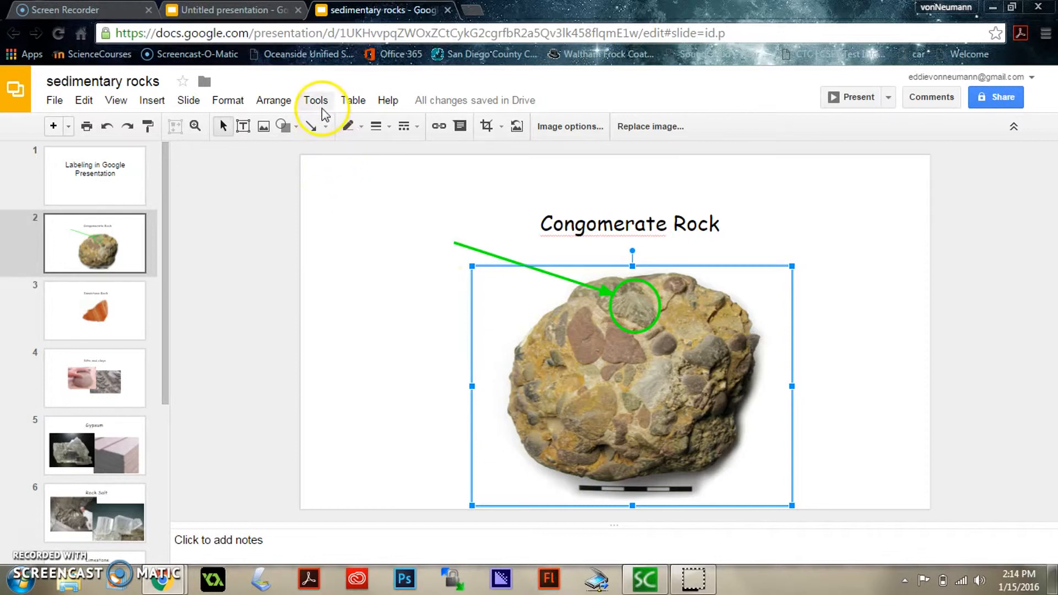
Step: Draw a rectangle at the arrow's tail, left of the title, and select it
left_click(283, 126)
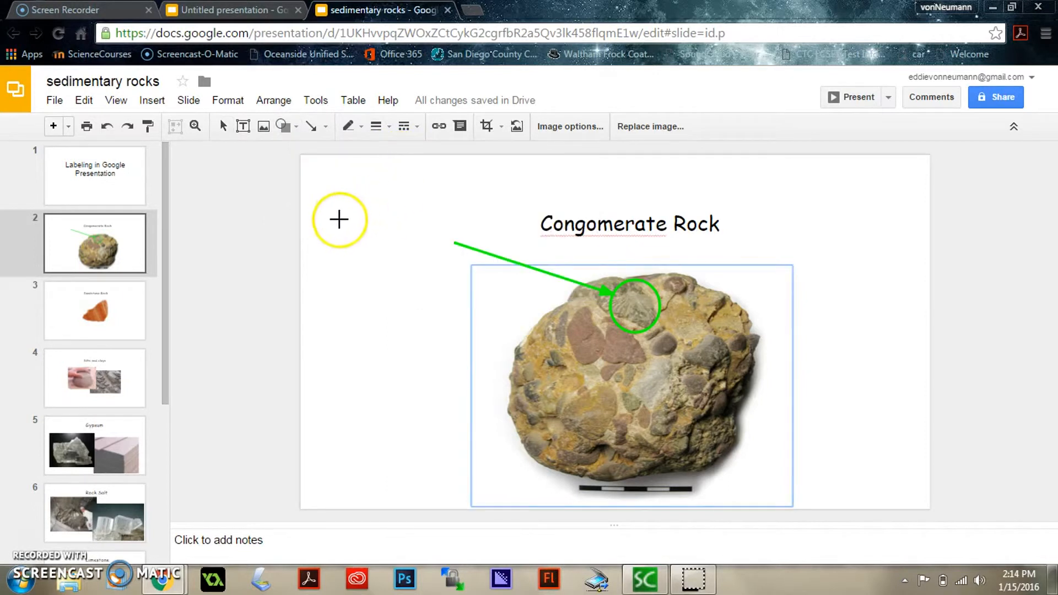
left_click_drag(340, 220, 456, 258)
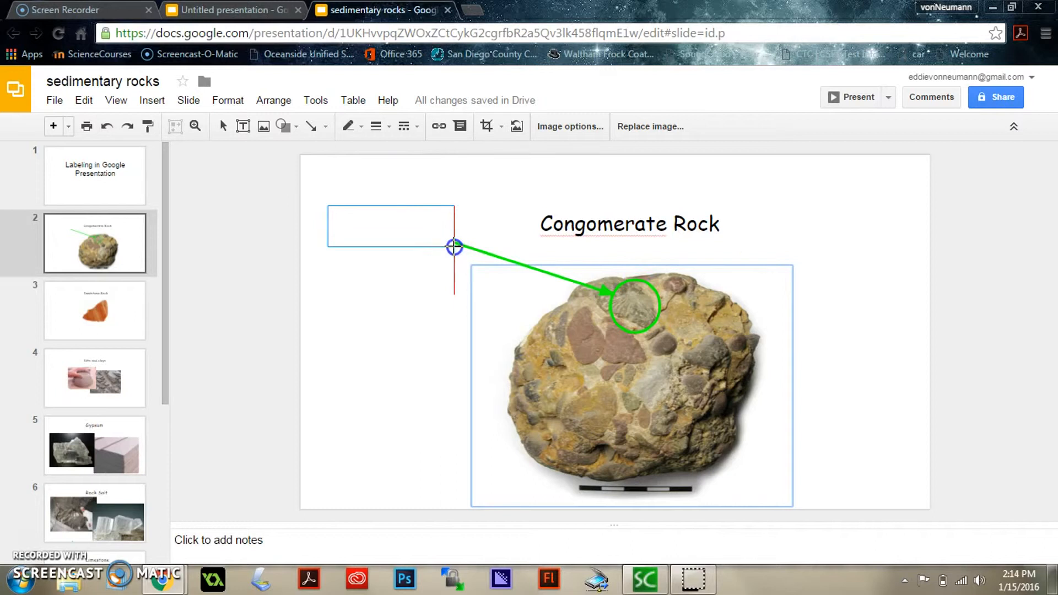
left_click(390, 226)
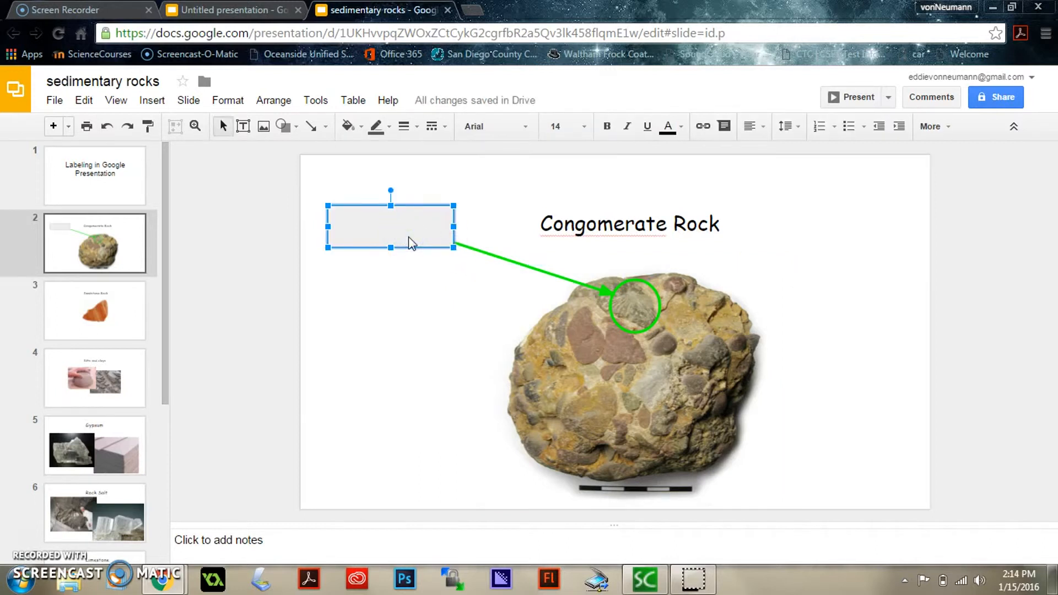
Step: Type 'Fossil' in the box and fill it green
type("Fossil")
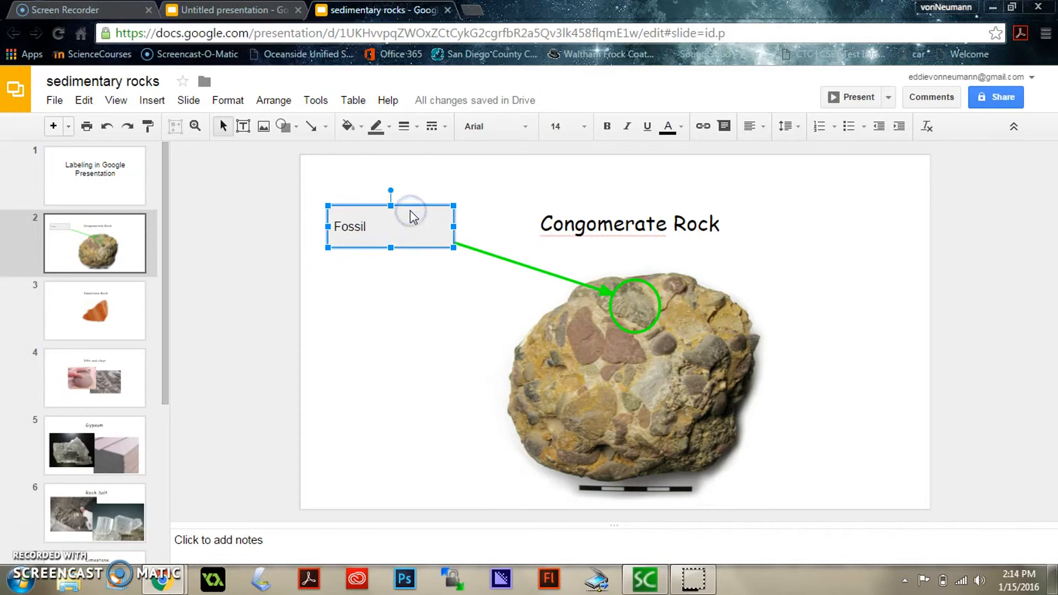
left_click(347, 126)
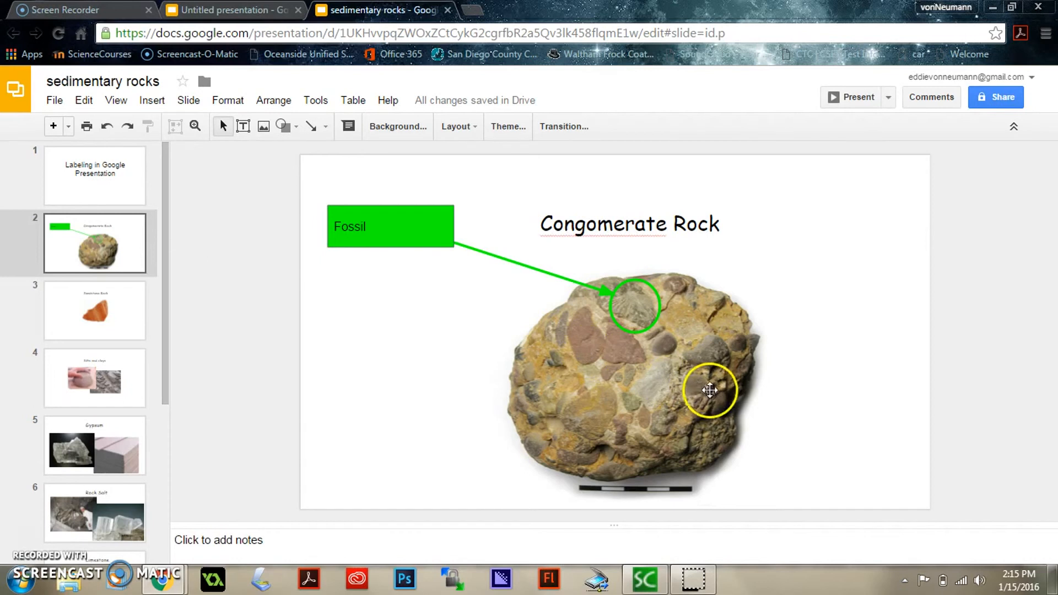
left_click_drag(709, 392, 449, 260)
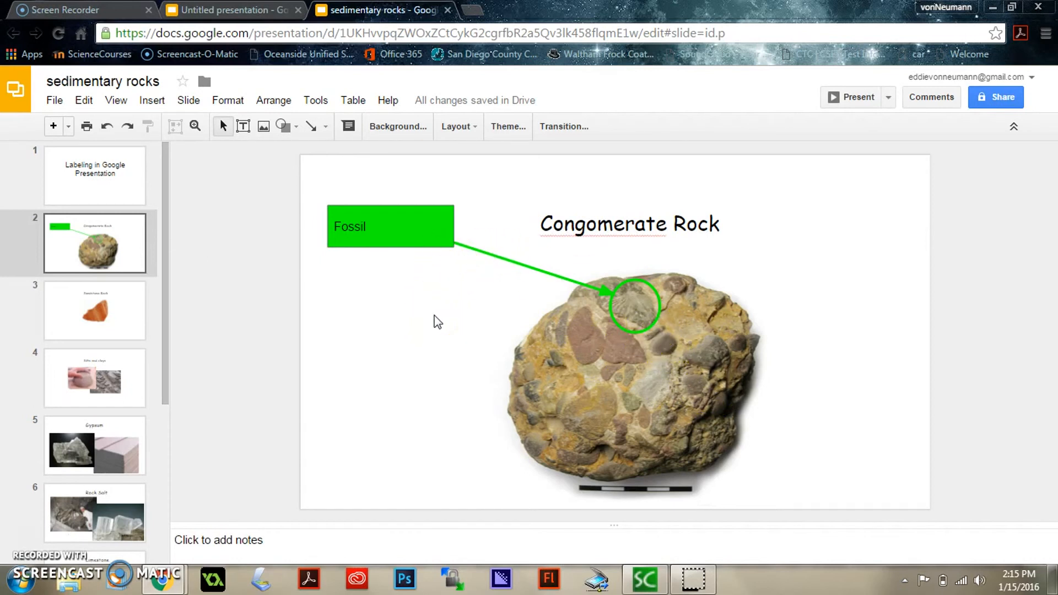
mouse_move(130, 413)
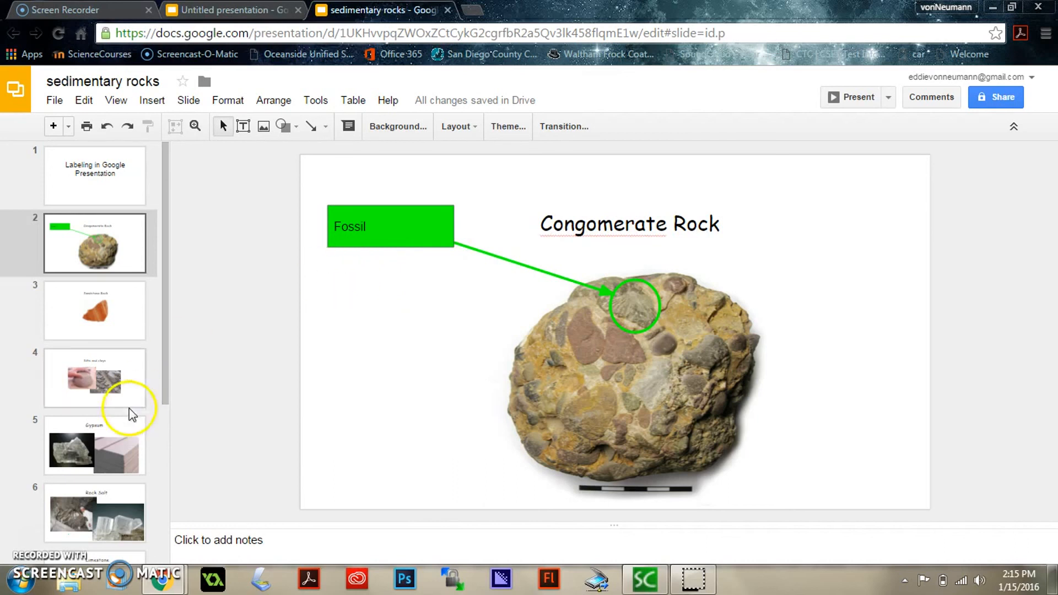